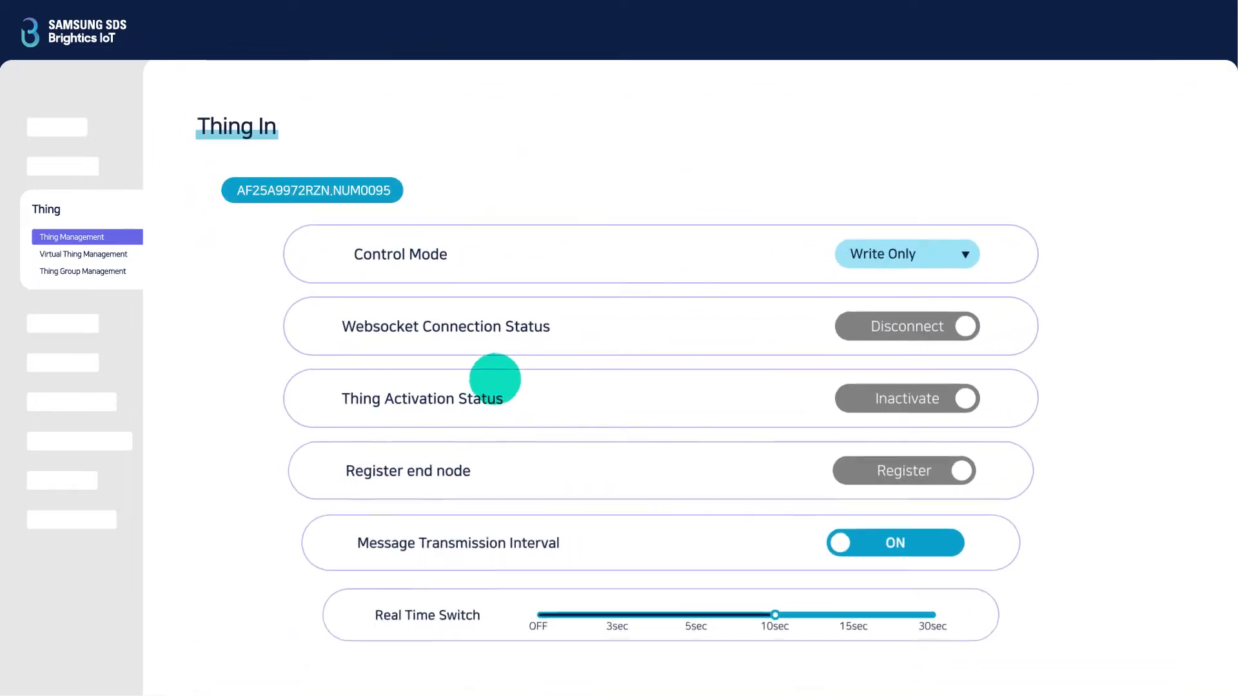
Switch the thing's Control Mode from Write Only to Read and Write
left_click(908, 255)
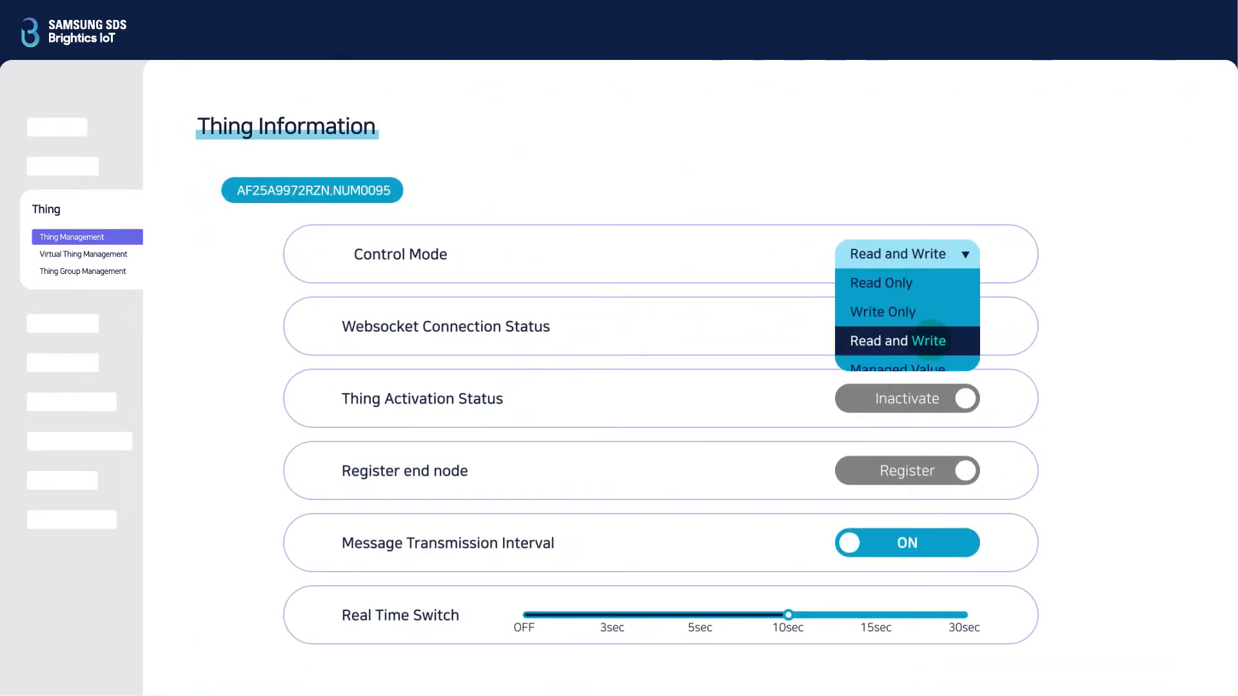